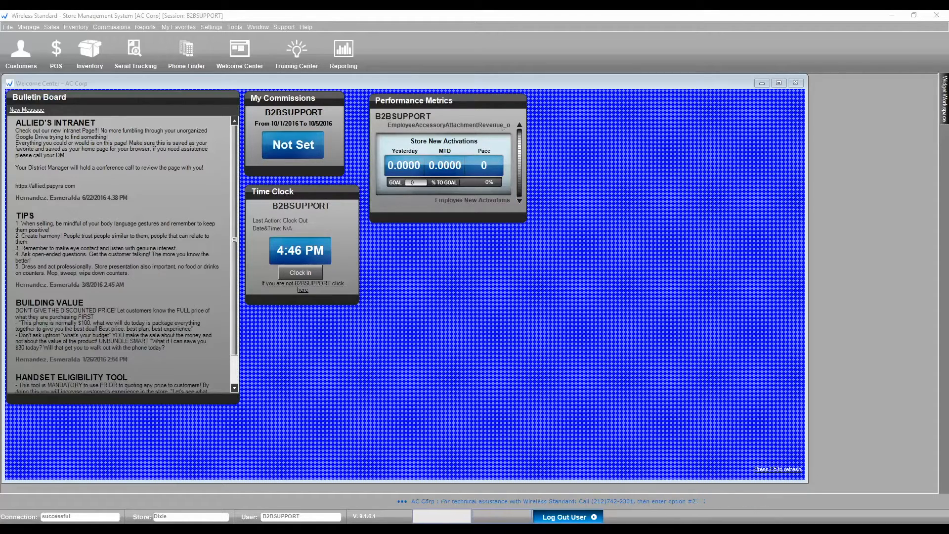
mouse_move(89, 153)
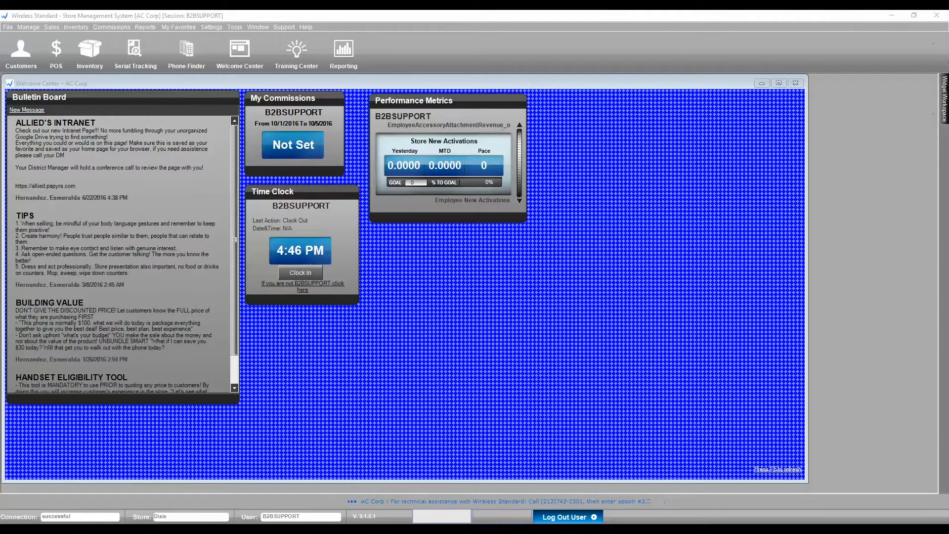
Show the Inventory menu's list of functions over the Welcome Center.
click(77, 26)
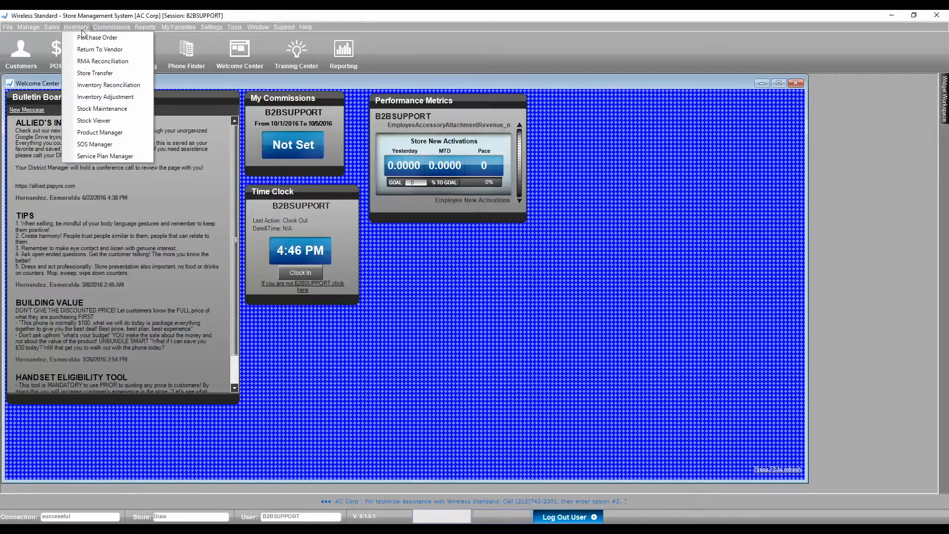
mouse_move(105, 96)
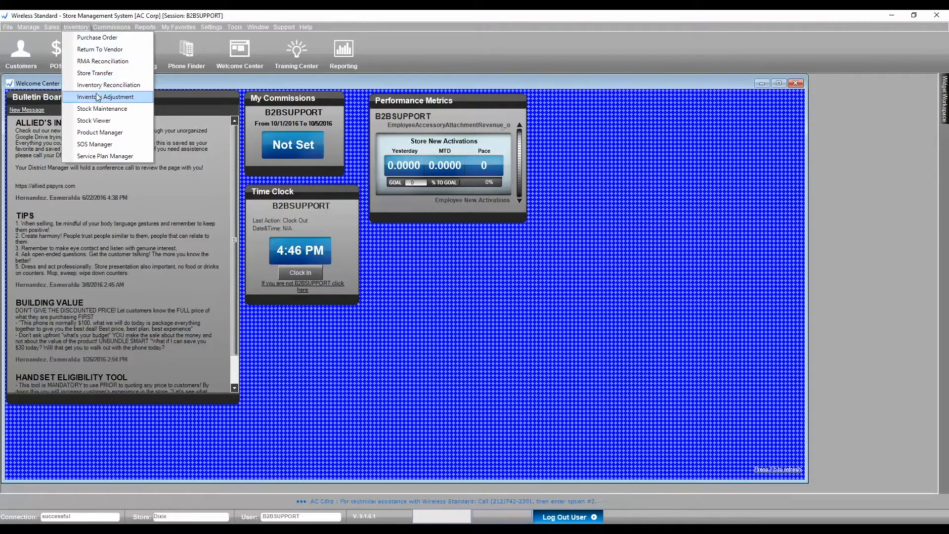
mouse_move(102, 108)
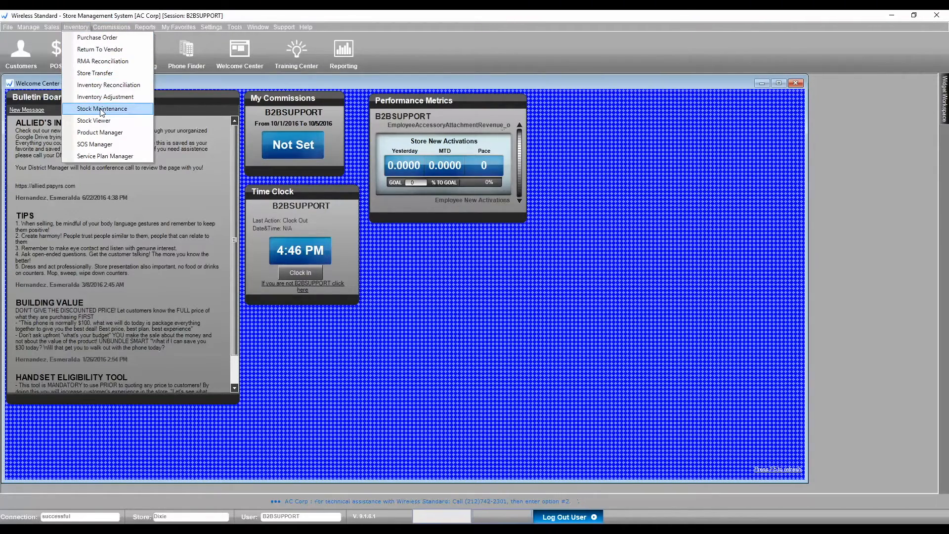
Start a new Stock Maintenance document taking stock from the Retail bin and transferring to Return.
click(101, 109)
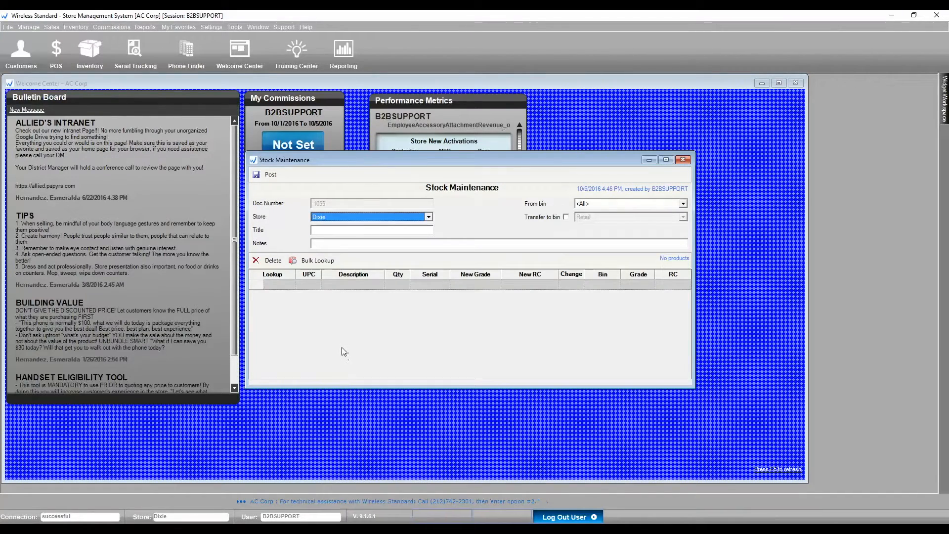
mouse_move(340, 343)
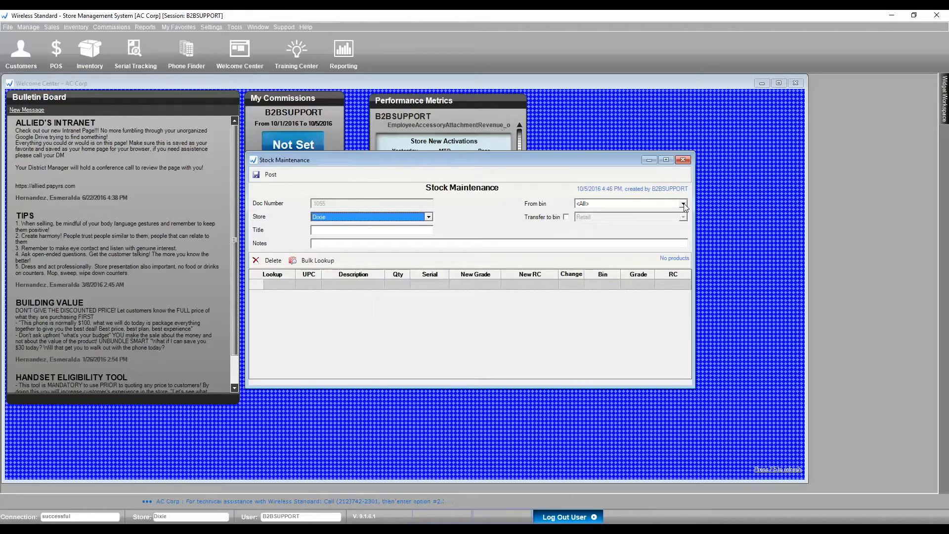
click(683, 203)
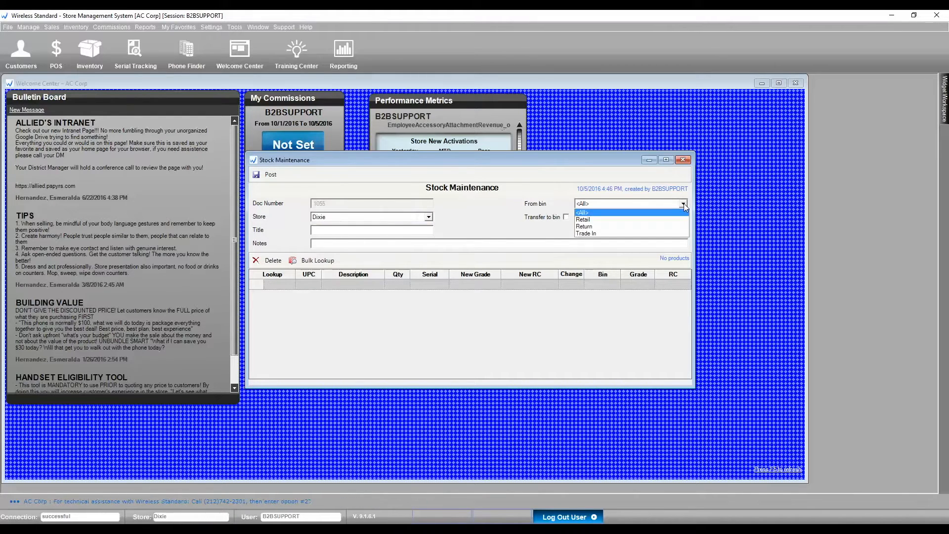
click(582, 219)
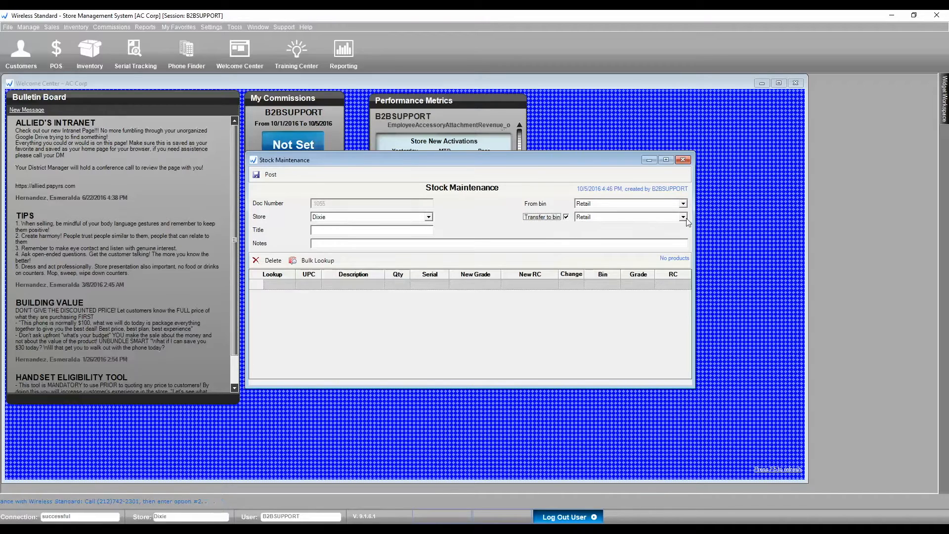
click(683, 216)
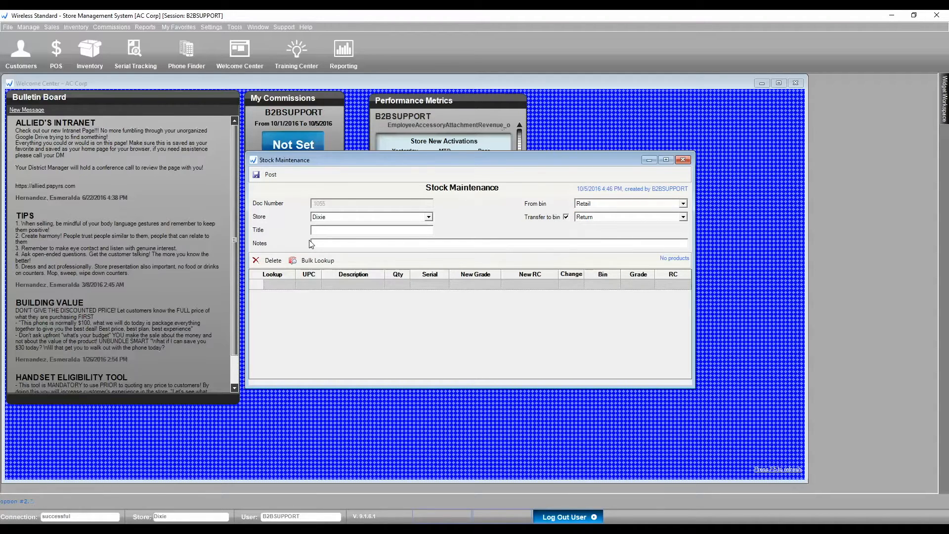
Enter the document title 'Test' and the note 'Was Returned'.
click(372, 231)
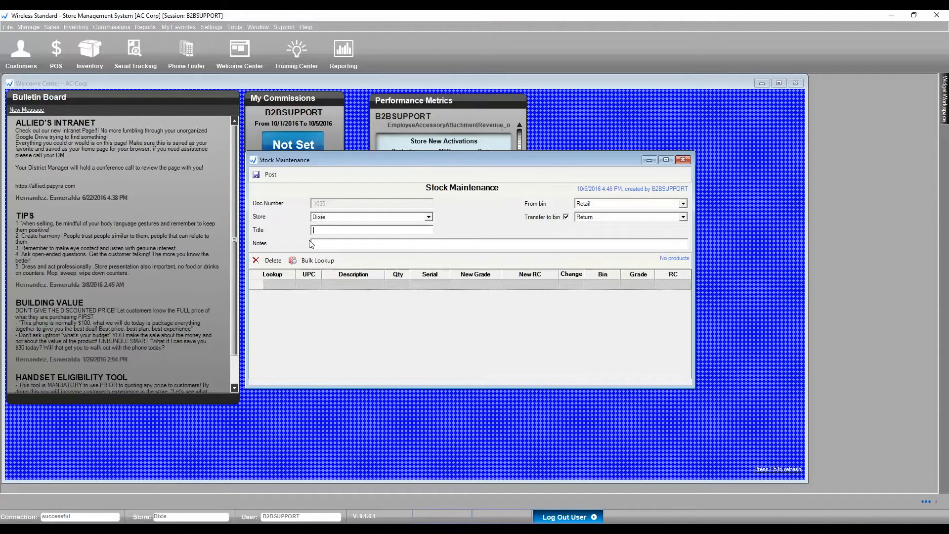
text(Te)
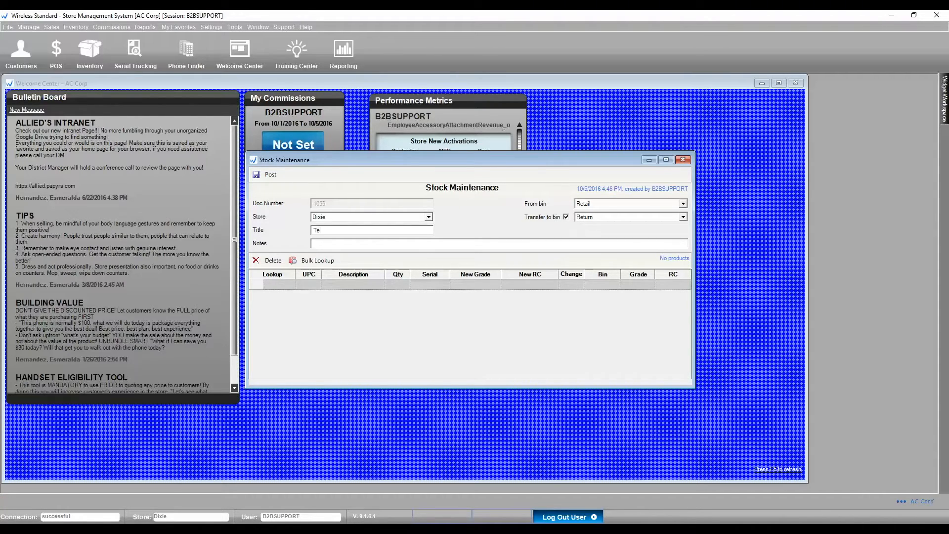
text(st)
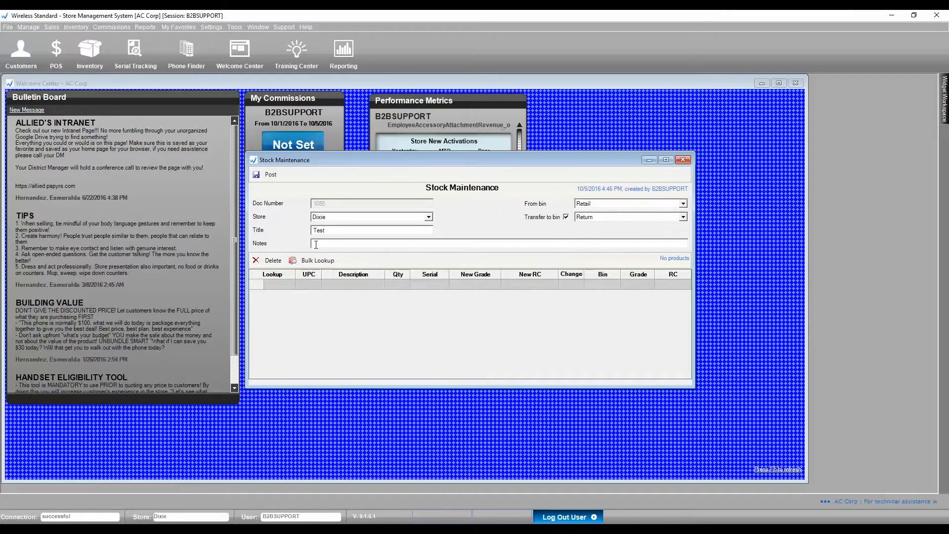
text(Was)
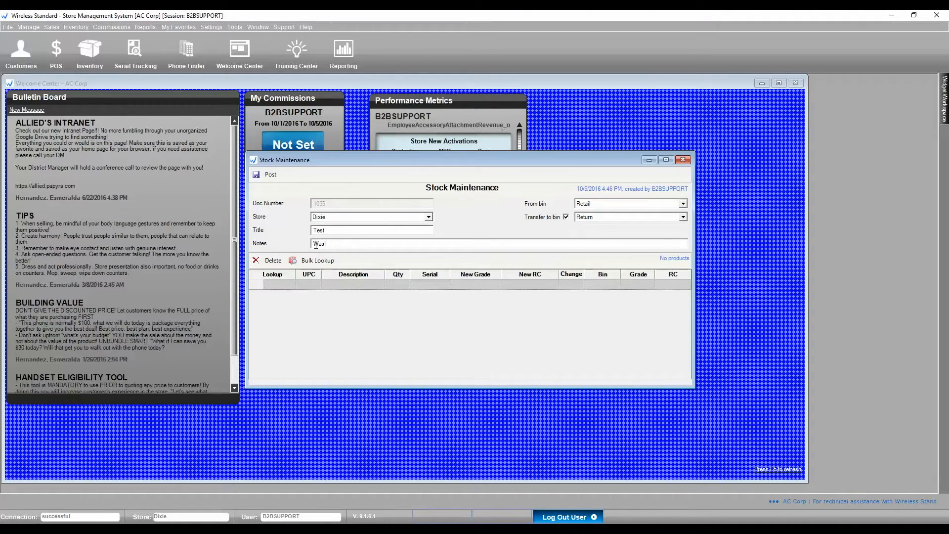
text(Returned)
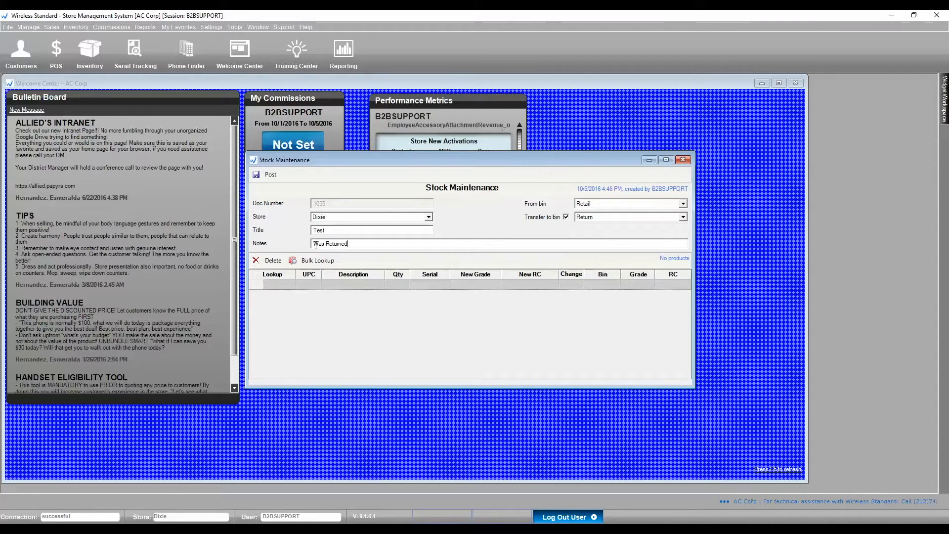
mouse_move(298, 280)
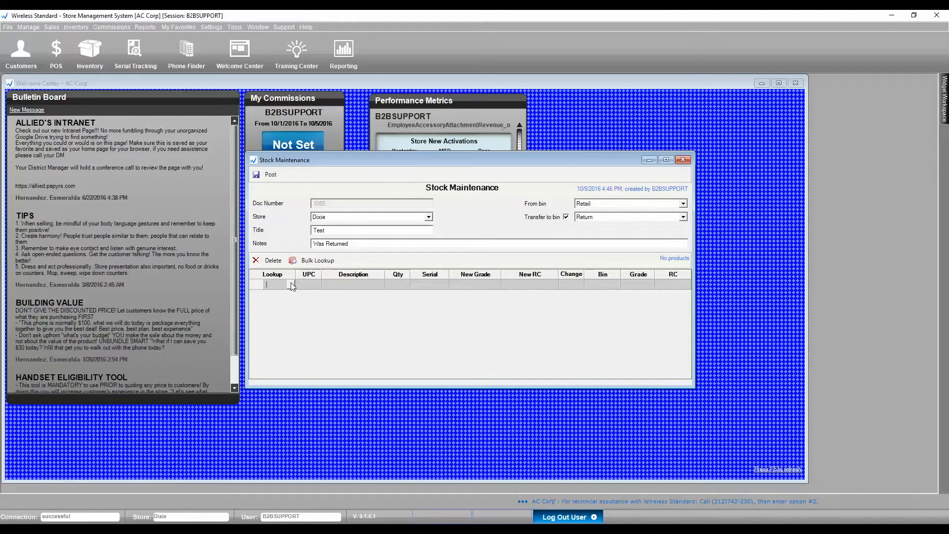
Look up product 1163 and add its Retail-bin Hybrid Premium stock as the first line.
text(1)
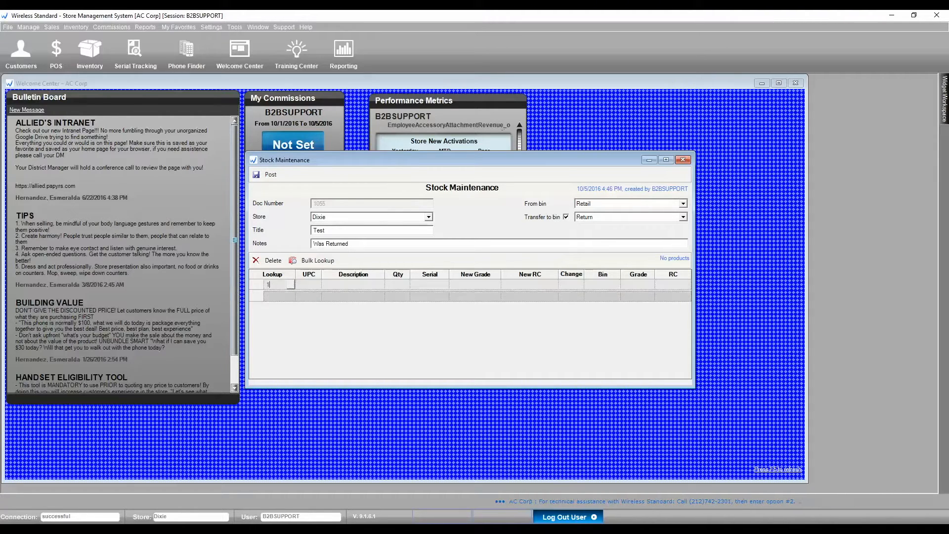
text(163)
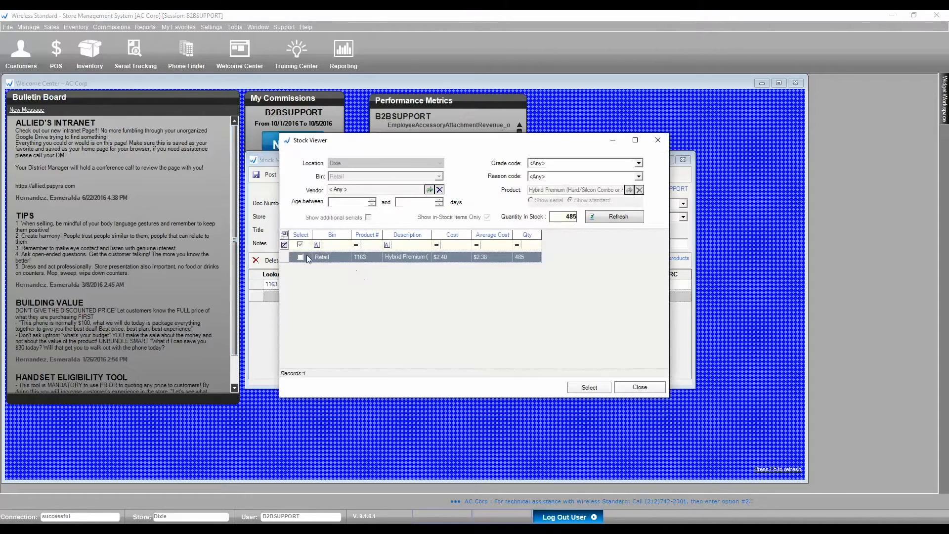
click(300, 257)
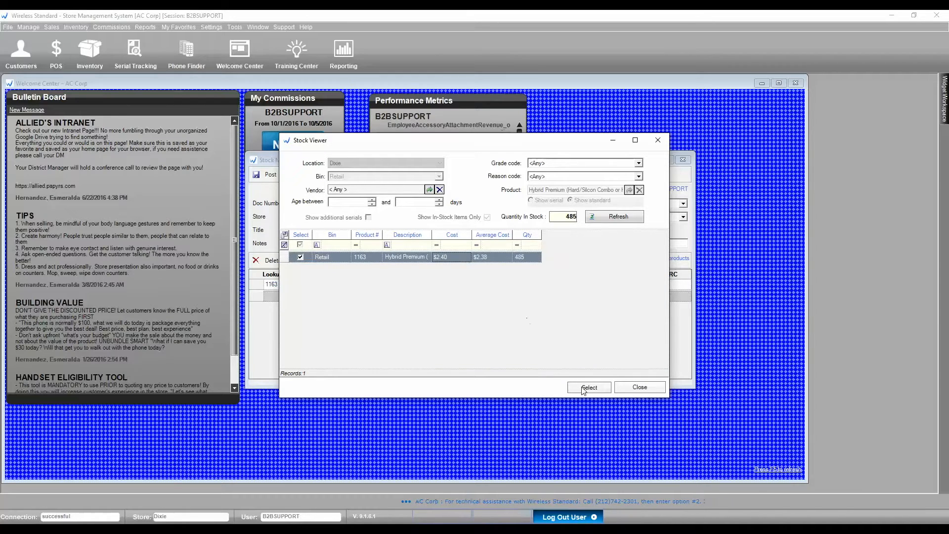
click(587, 388)
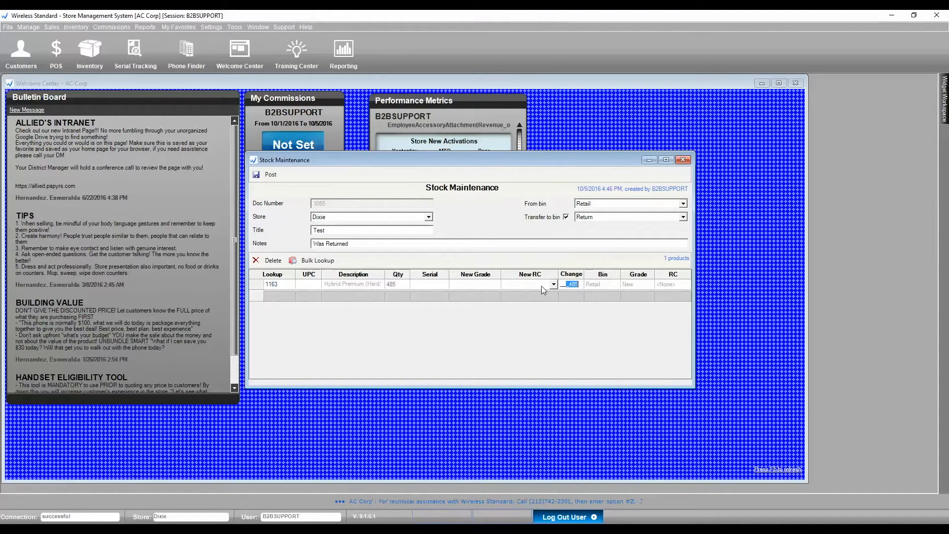
Set the change quantity of the product 1163 line to 5.
text(5)
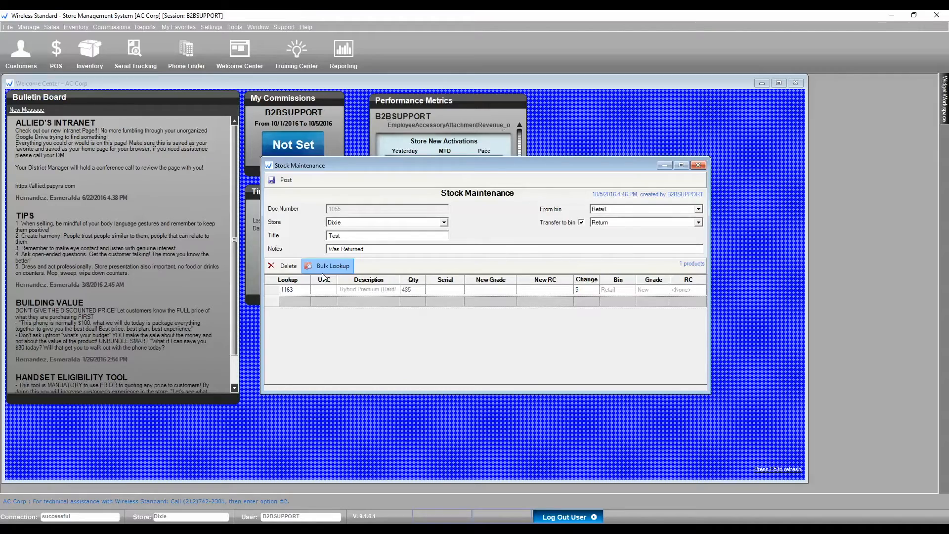
Add the serialized Samsung Array and two Kyocera Hydro phones via Bulk Lookup, making four product lines.
click(332, 266)
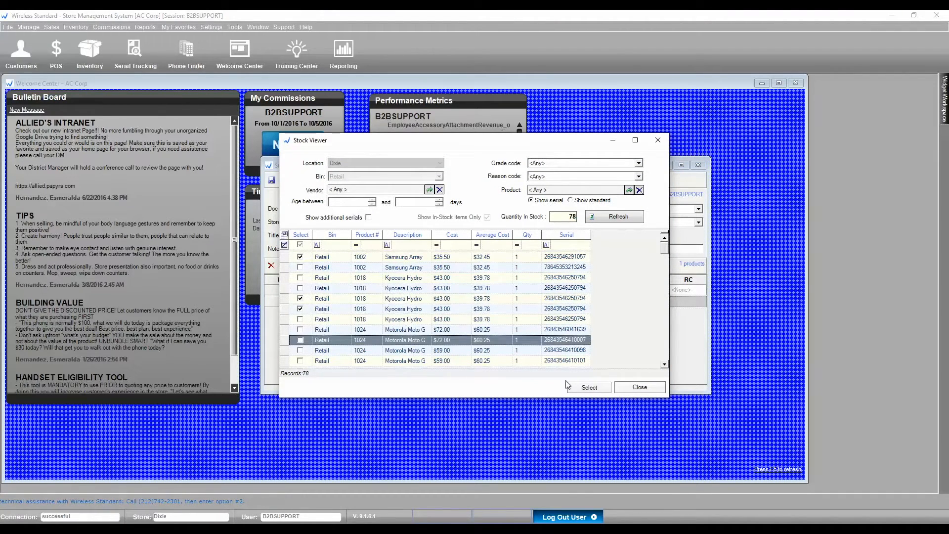
click(586, 386)
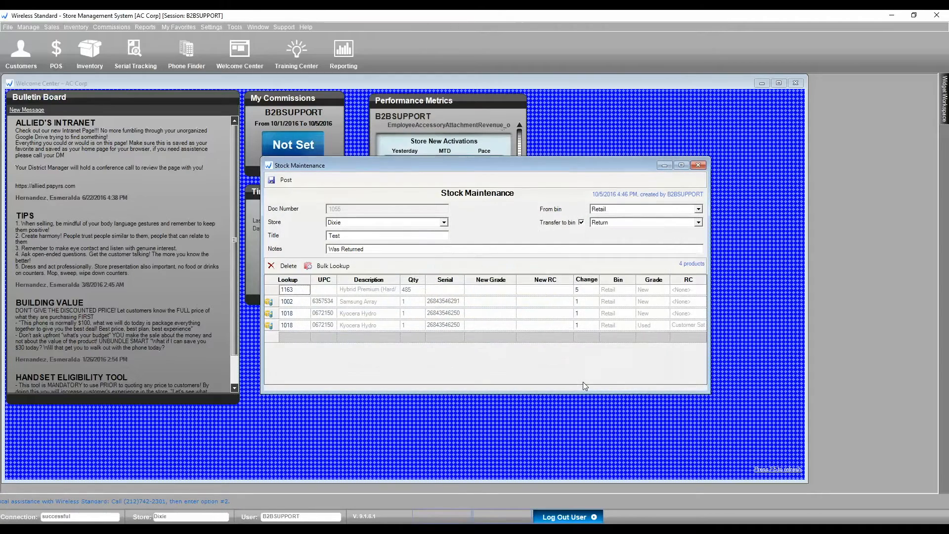
mouse_move(554, 371)
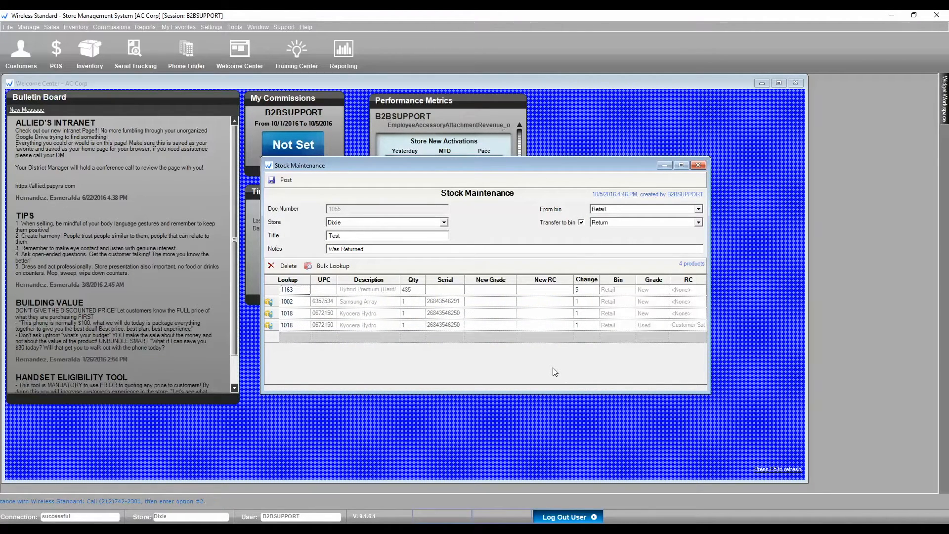